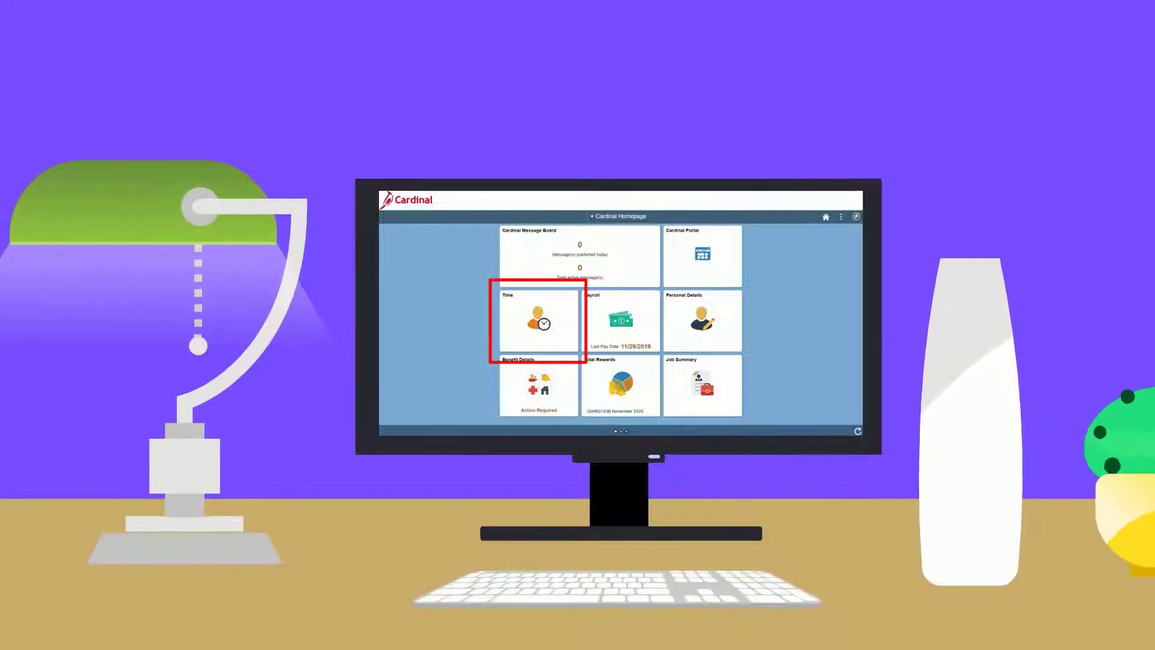
Open the Time tile to reach the 11/29/2021 weekly timesheet.
{"action": "left_click", "coordinate": [538, 322]}
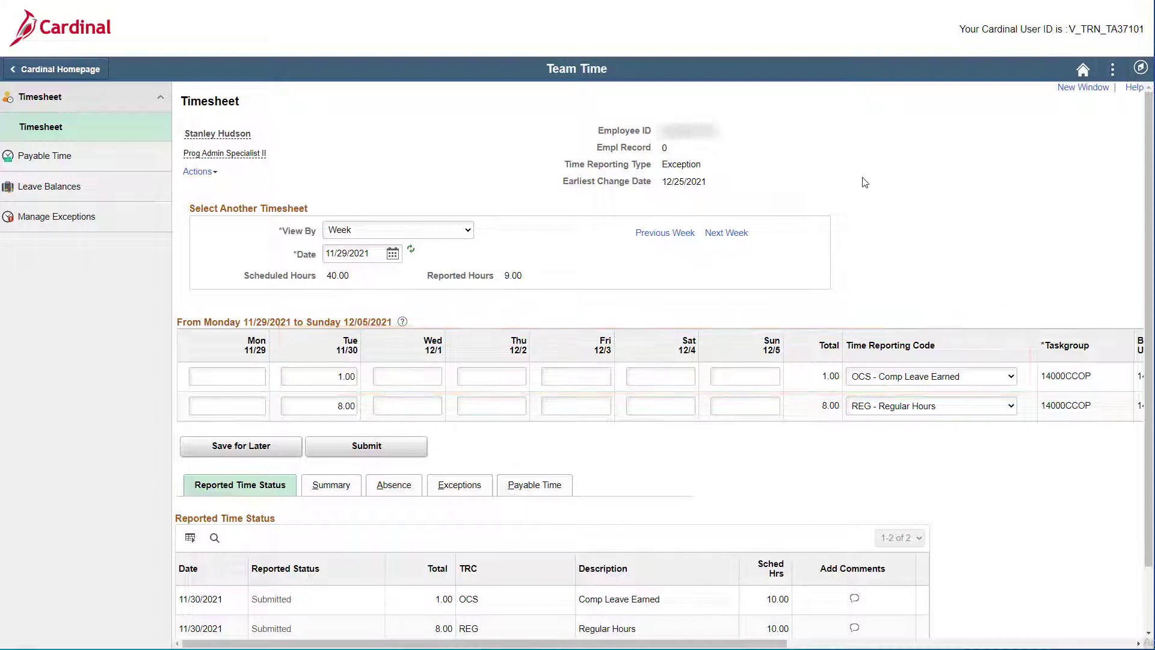
Enter 1 hour of OCS Comp Leave Earned for Thursday 12/2.
{"action": "left_click", "coordinate": [491, 375]}
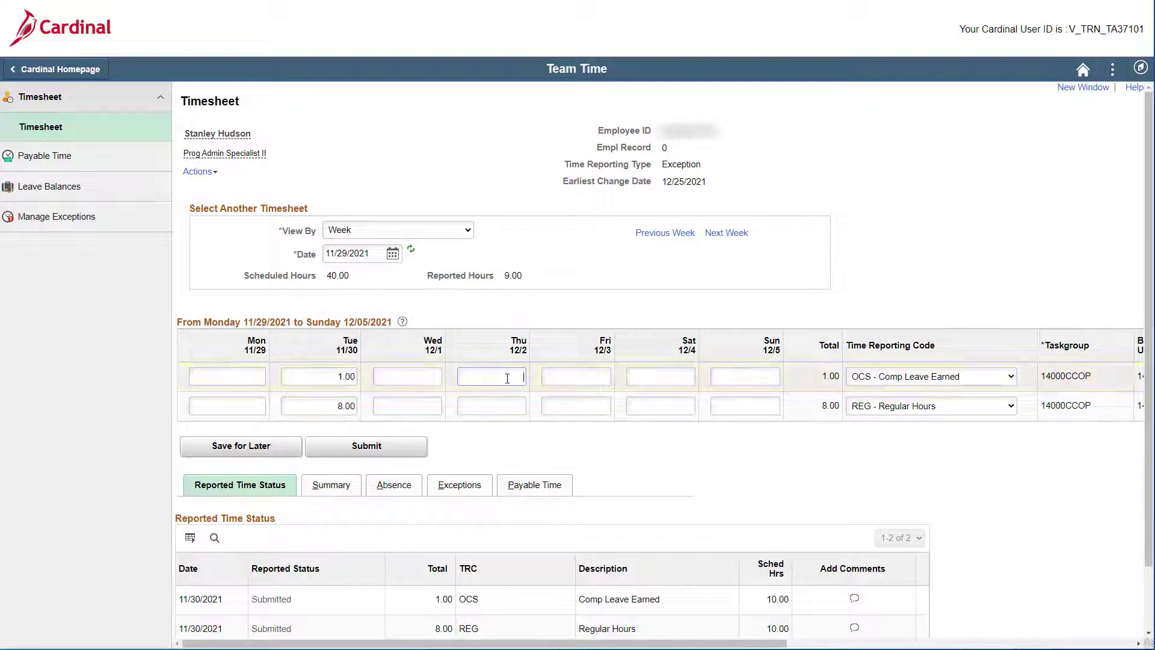
{"action": "type", "text": "1"}
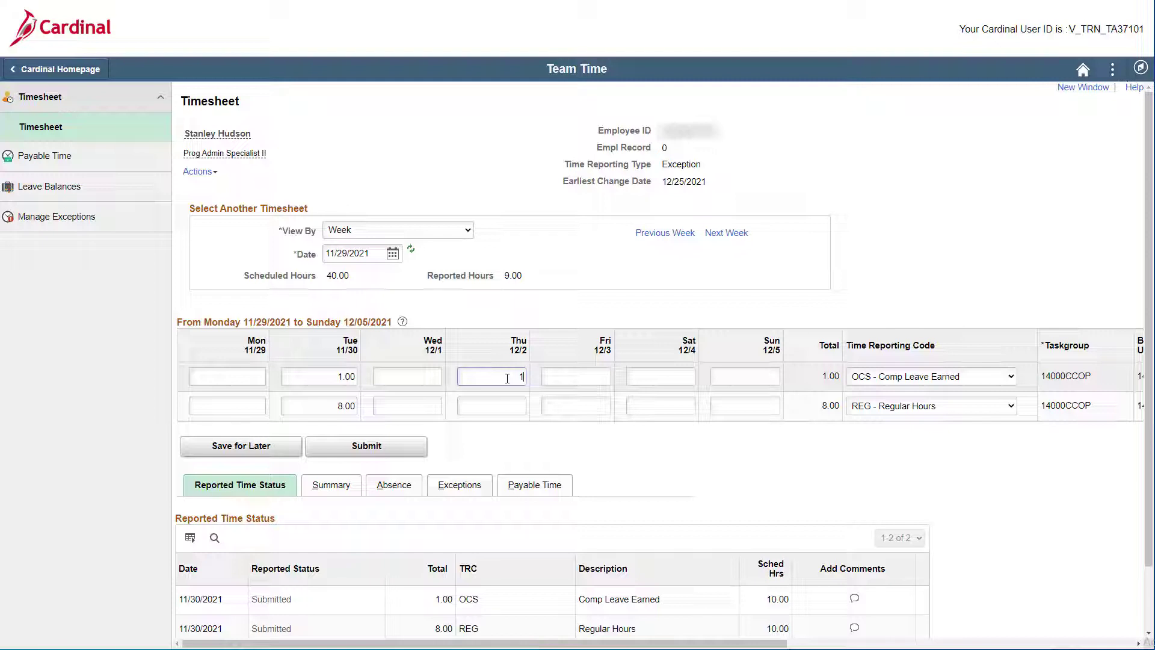
{"action": "left_click", "coordinate": [491, 405]}
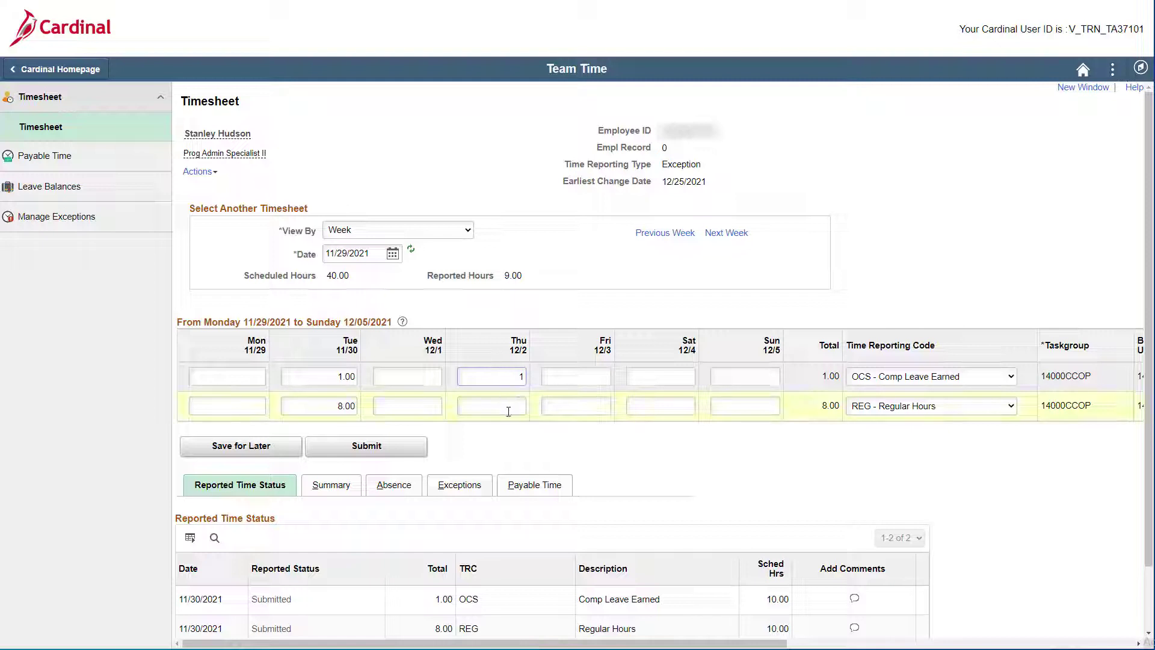
Enter 8 regular hours for Thursday 12/2 and submit the timesheet.
{"action": "left_click", "coordinate": [491, 406]}
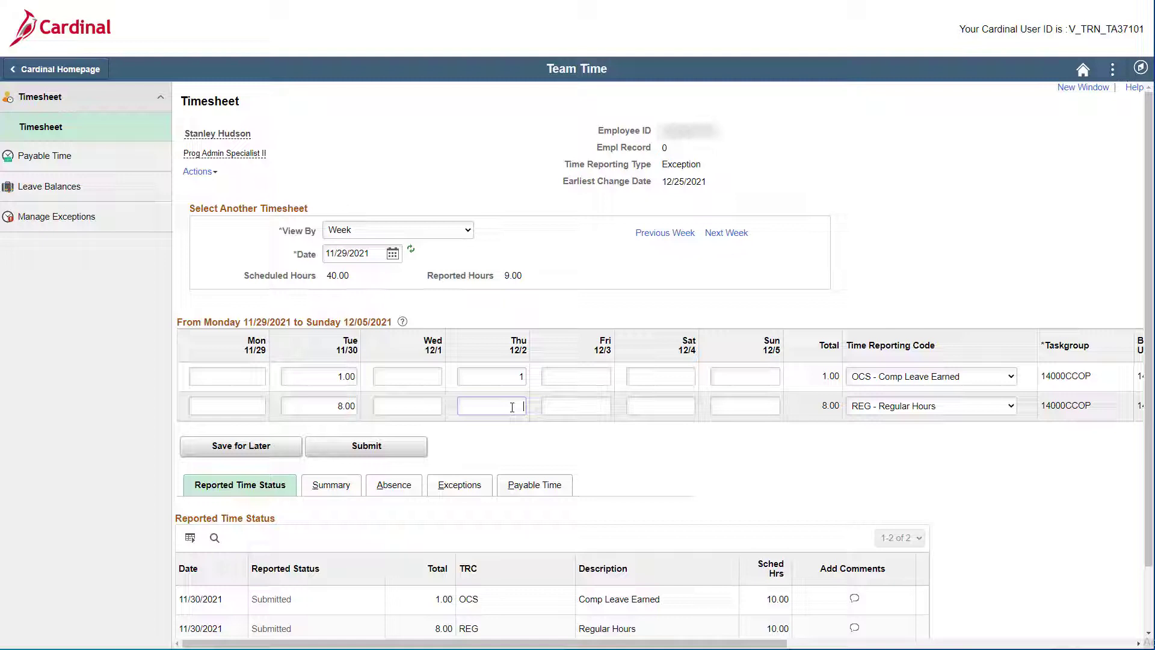
{"action": "type", "text": "8"}
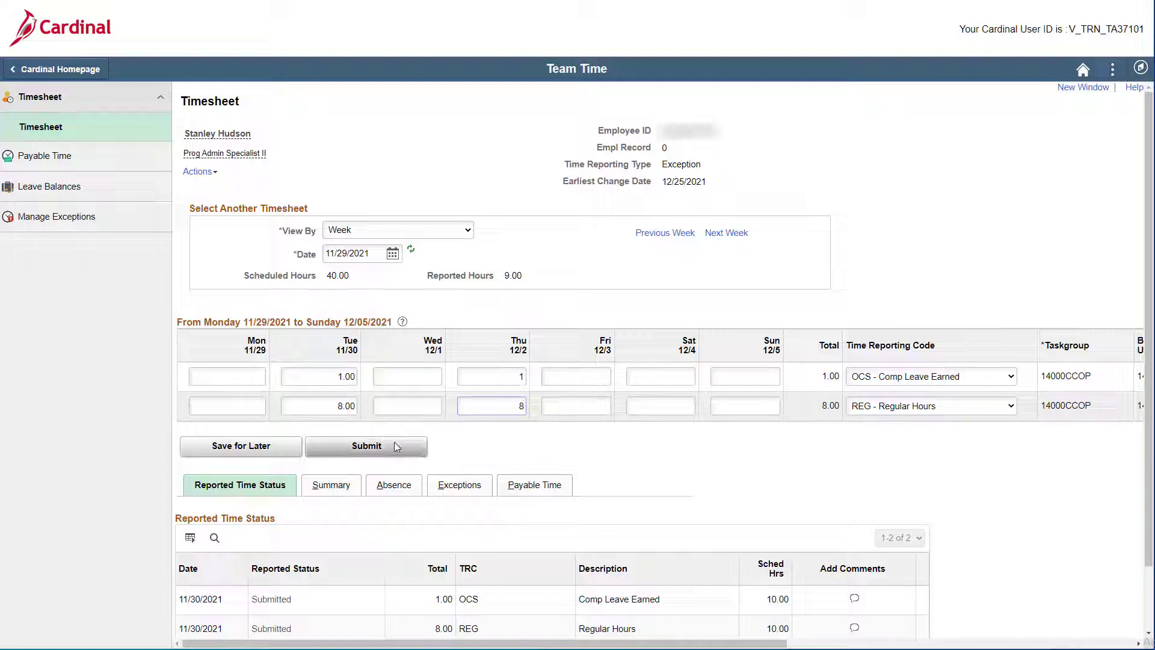
{"action": "left_click", "coordinate": [366, 446]}
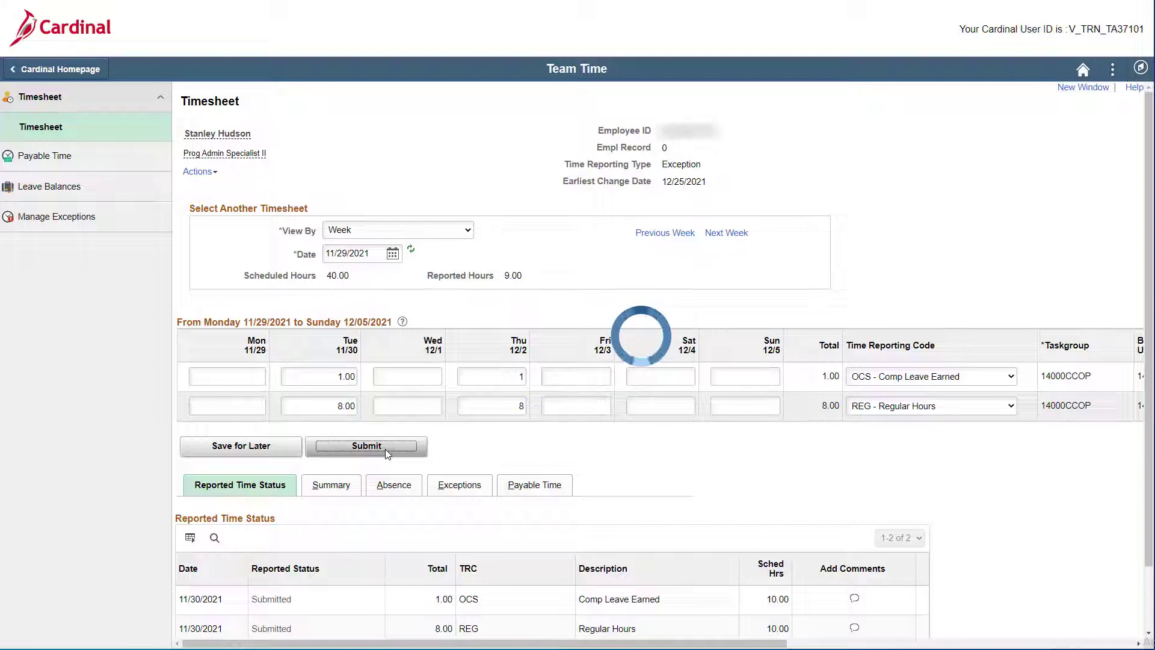
Confirm the submission with OK, returning to the timesheet showing 18.00 reported hours.
{"action": "left_click", "coordinate": [367, 446]}
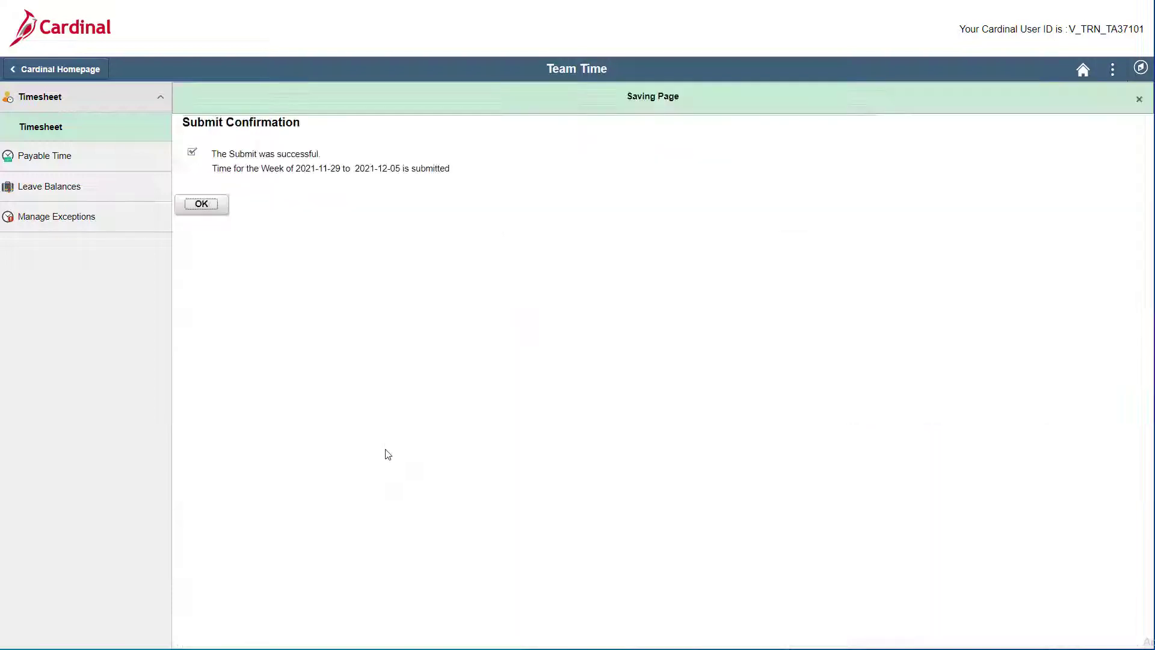
{"action": "left_click", "coordinate": [201, 204]}
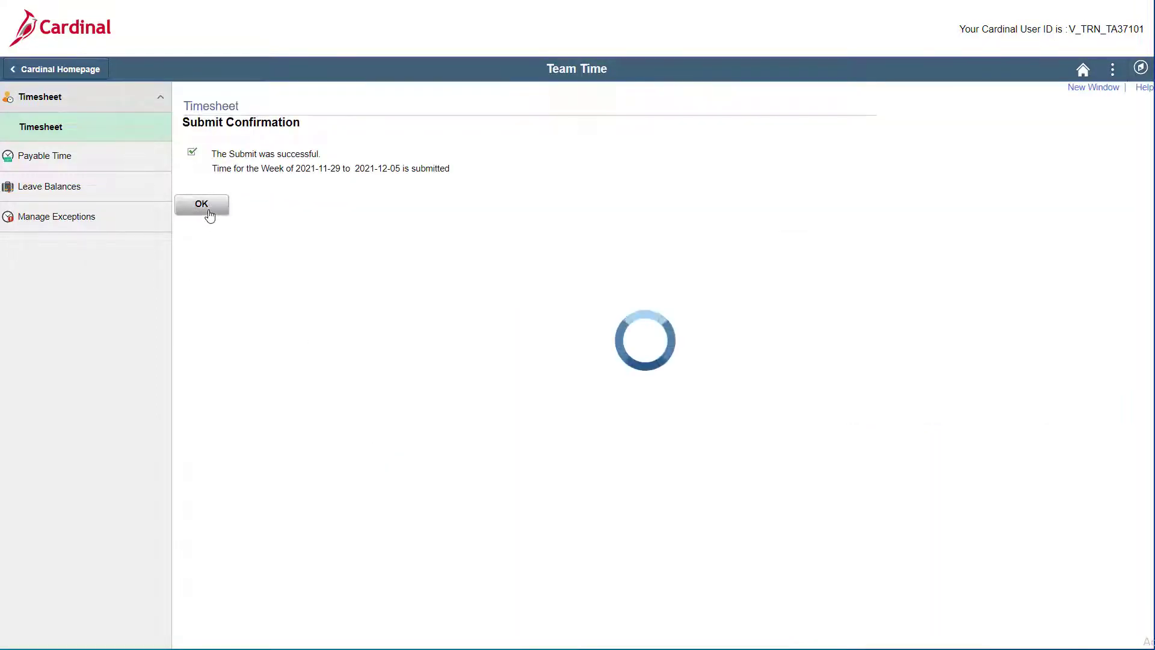
{"action": "left_click", "coordinate": [201, 204]}
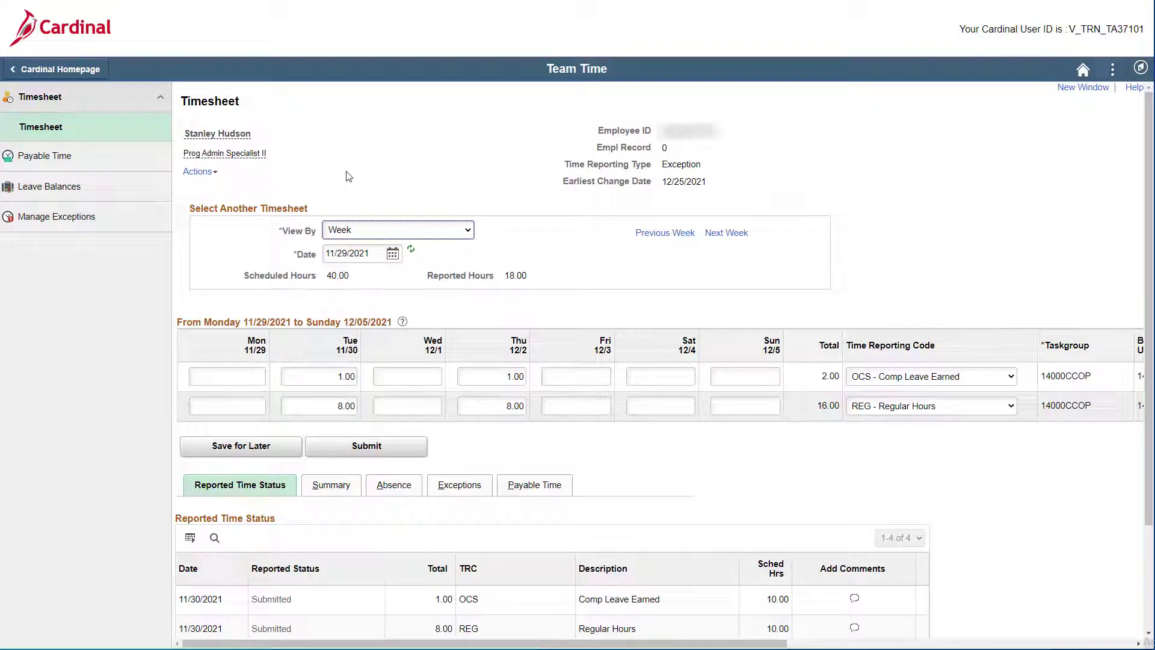